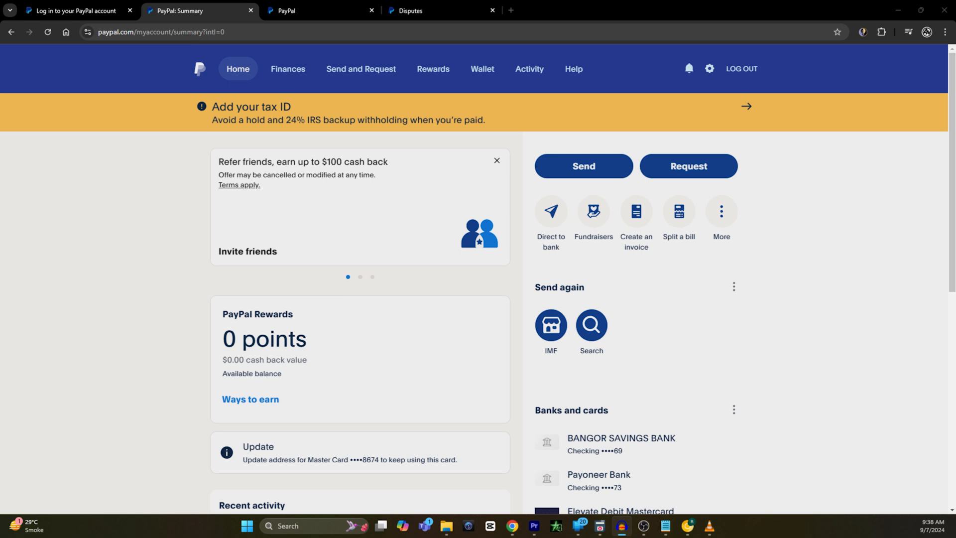
{"action": "mouse_move", "coordinate": [658, 189]}
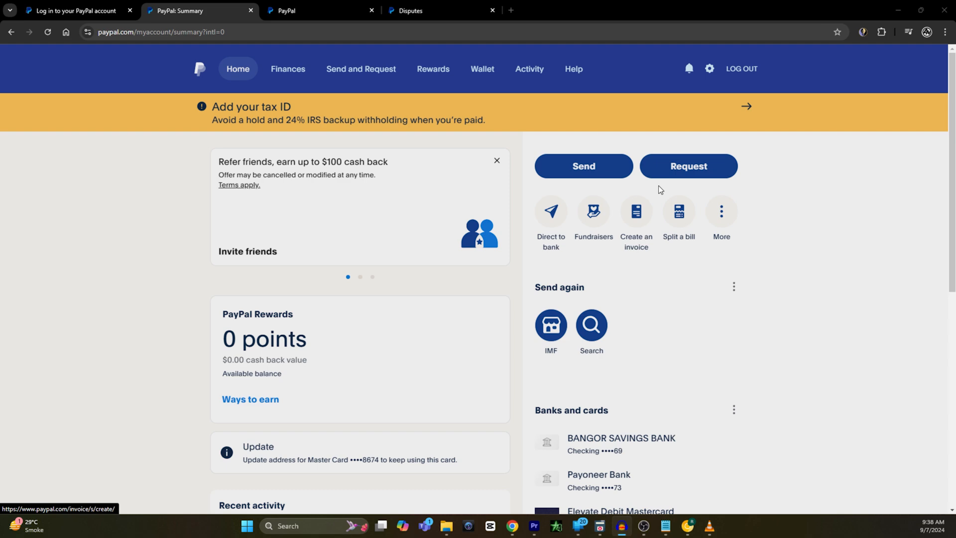
Search the Help Center for 'dispute' and view 'How do I open a dispute with a seller?'.
{"action": "left_click", "coordinate": [573, 69]}
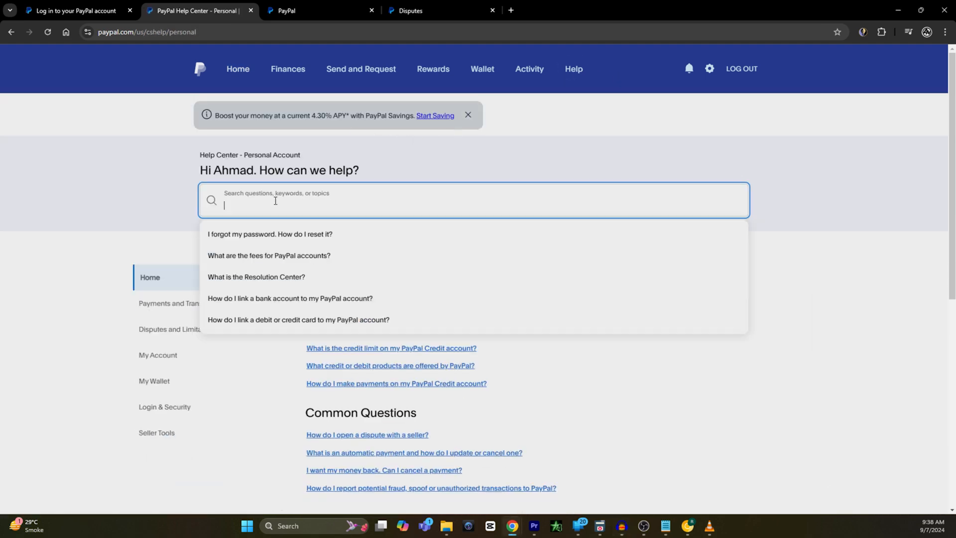
{"action": "type", "text": "dispute"}
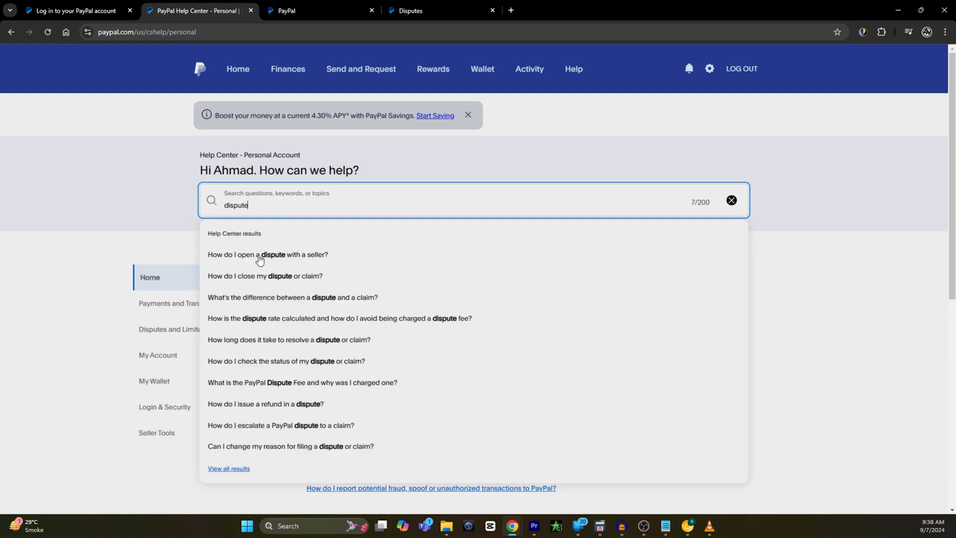
{"action": "left_click", "coordinate": [267, 254]}
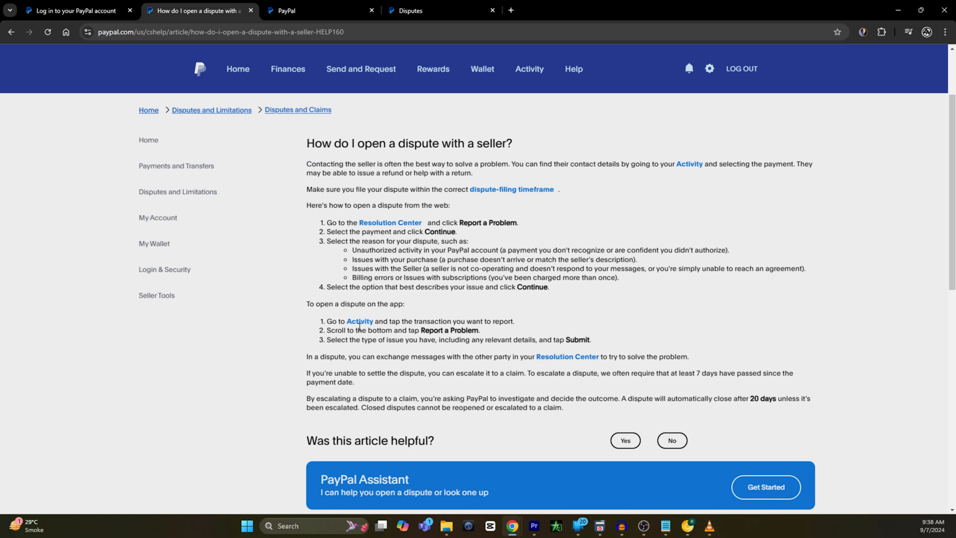
{"action": "mouse_move", "coordinate": [390, 222]}
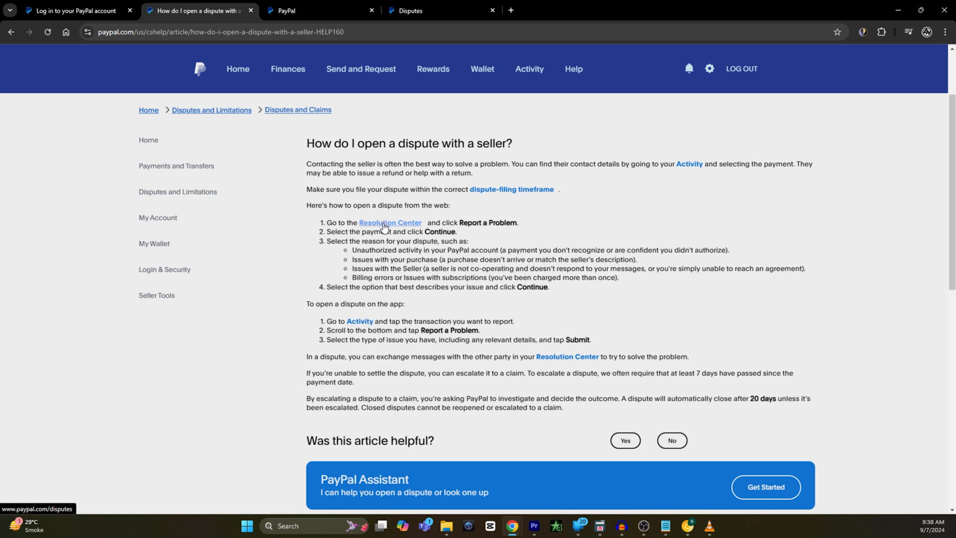
From the Resolution Center, report a problem and filter the activity list to last year's transactions.
{"action": "left_click", "coordinate": [390, 222]}
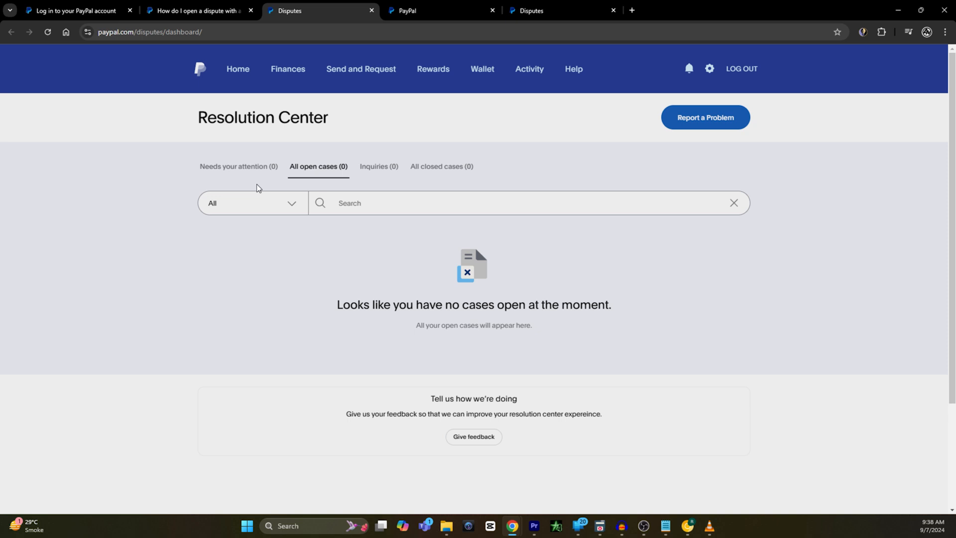
{"action": "mouse_move", "coordinate": [317, 177]}
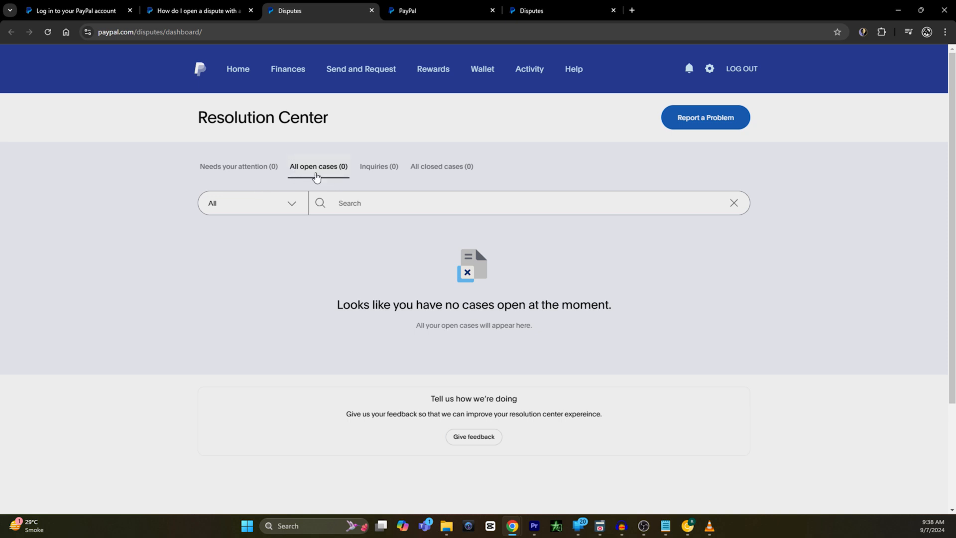
{"action": "mouse_move", "coordinate": [450, 170]}
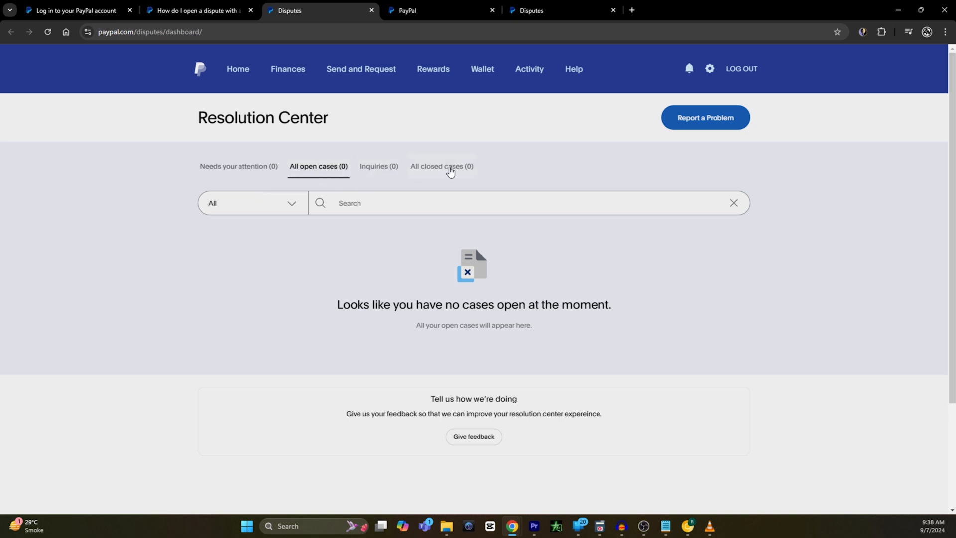
{"action": "mouse_move", "coordinate": [230, 170]}
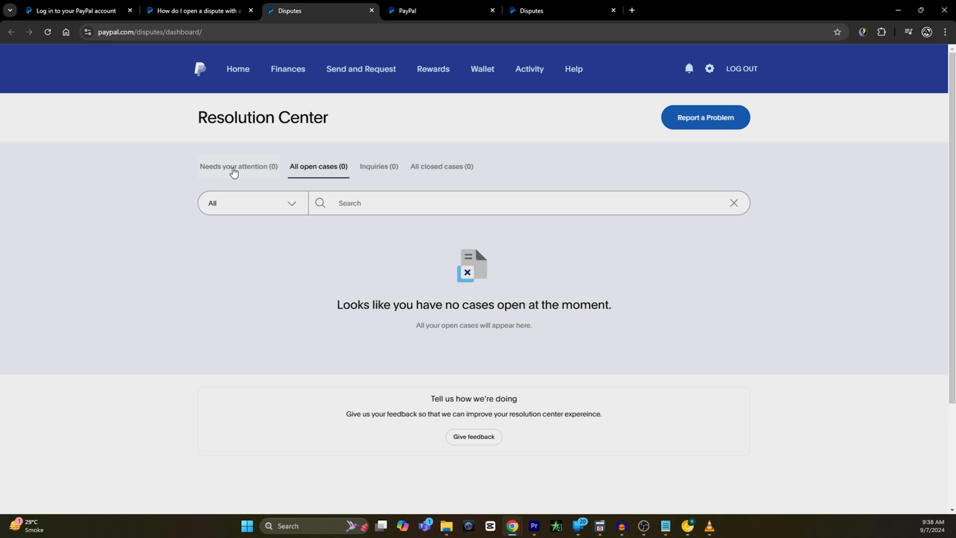
{"action": "mouse_move", "coordinate": [705, 118]}
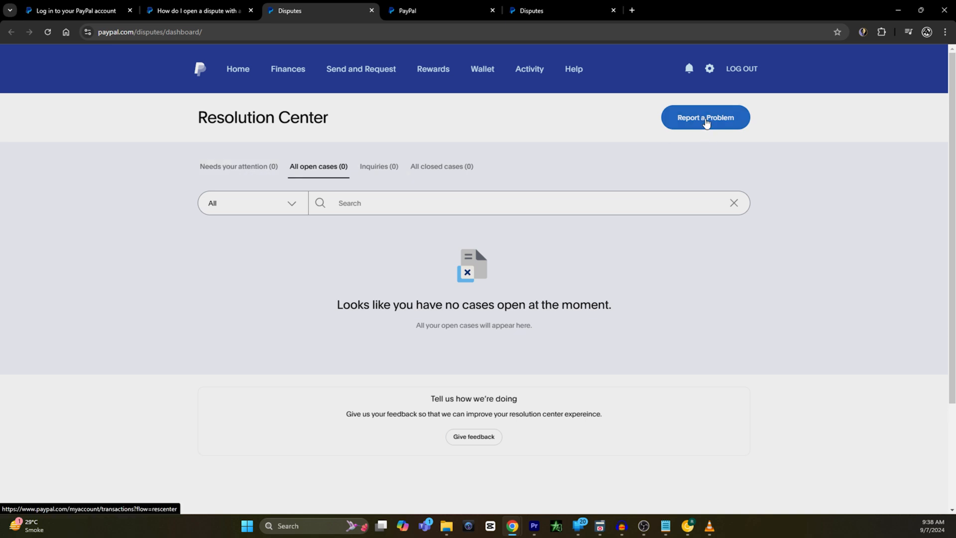
{"action": "left_click", "coordinate": [705, 118]}
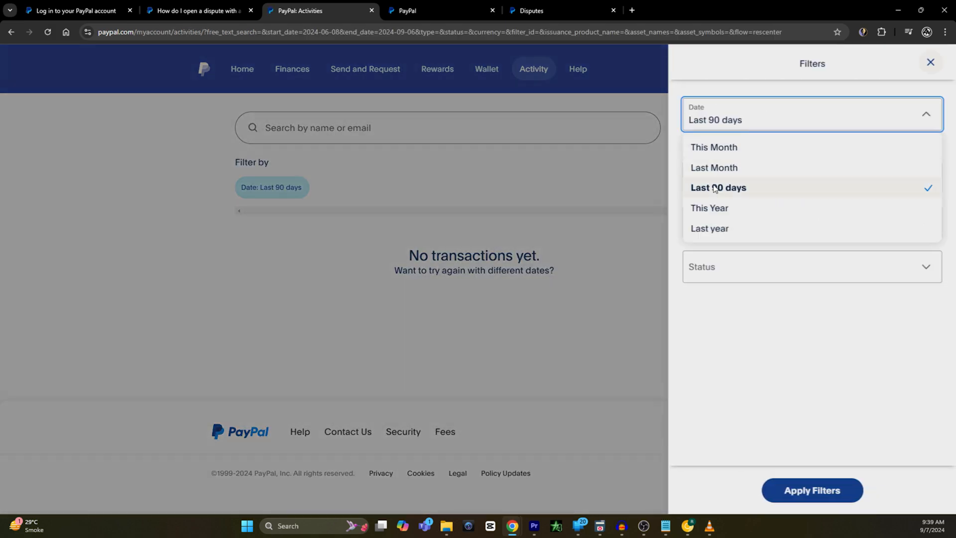
{"action": "left_click", "coordinate": [708, 228]}
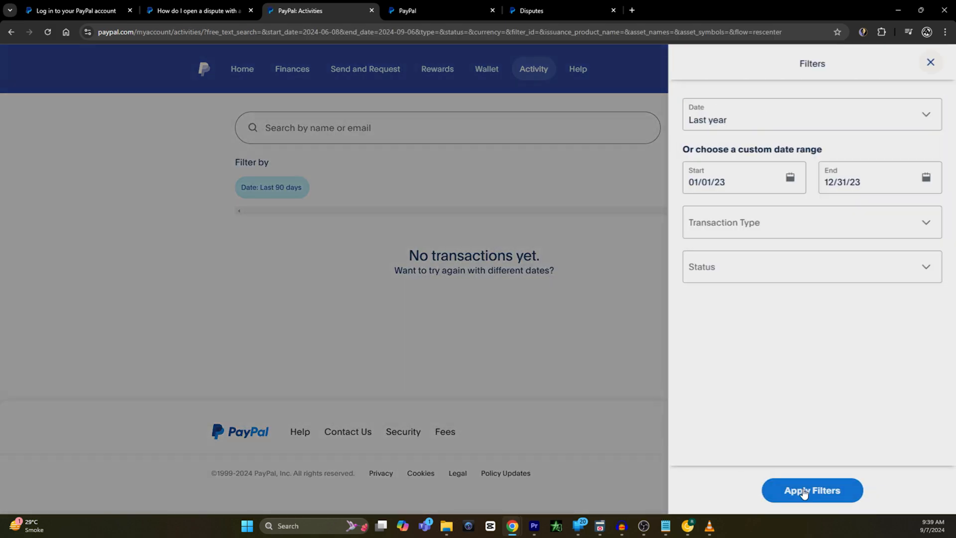
{"action": "left_click", "coordinate": [811, 490]}
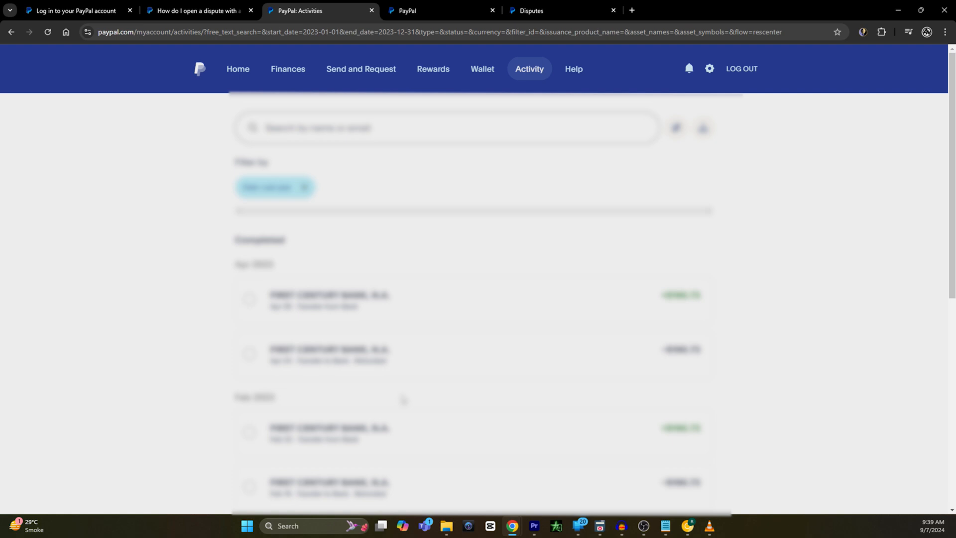
Select a 2023 transaction to dispute, bringing up the 'Report an issue' continue prompt.
{"action": "scroll", "scroll_direction": "down", "scroll_amount": 3}
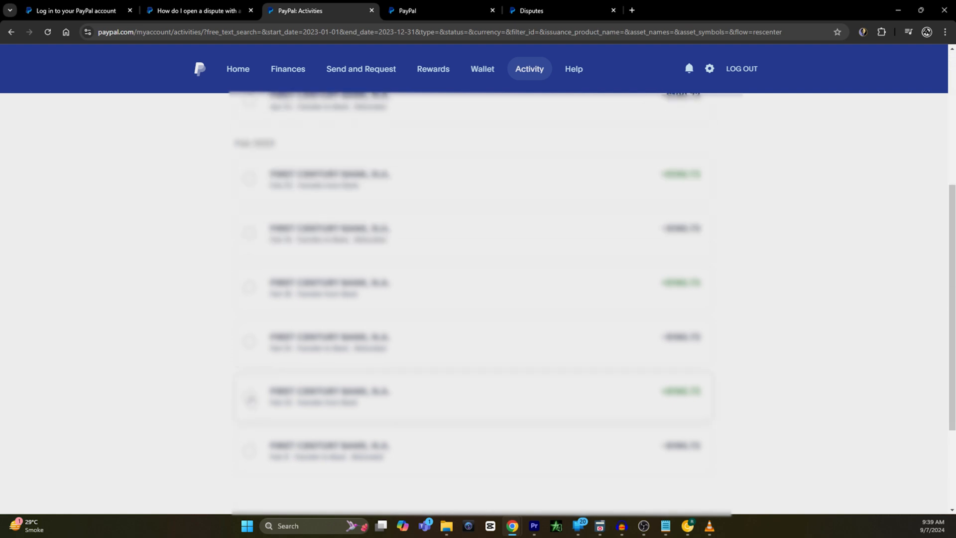
{"action": "left_click", "coordinate": [249, 395]}
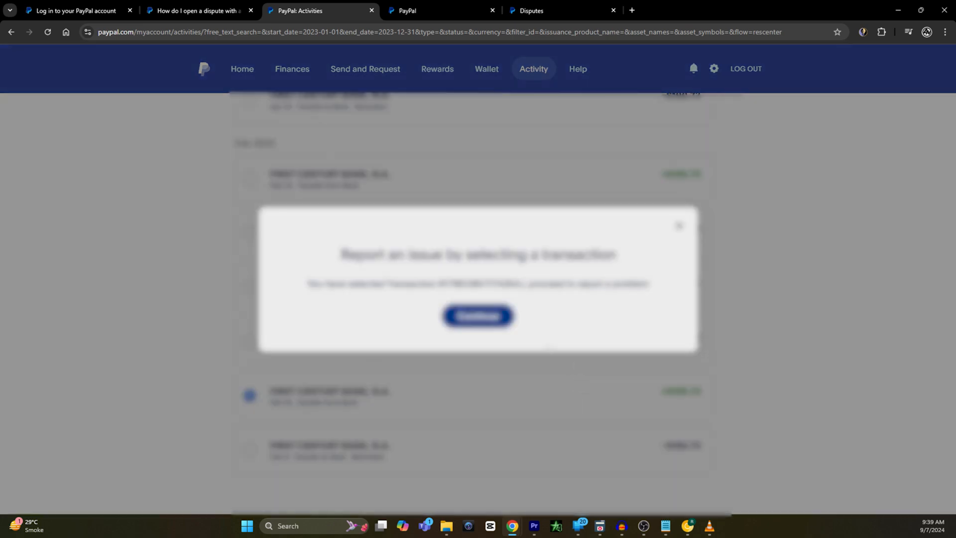